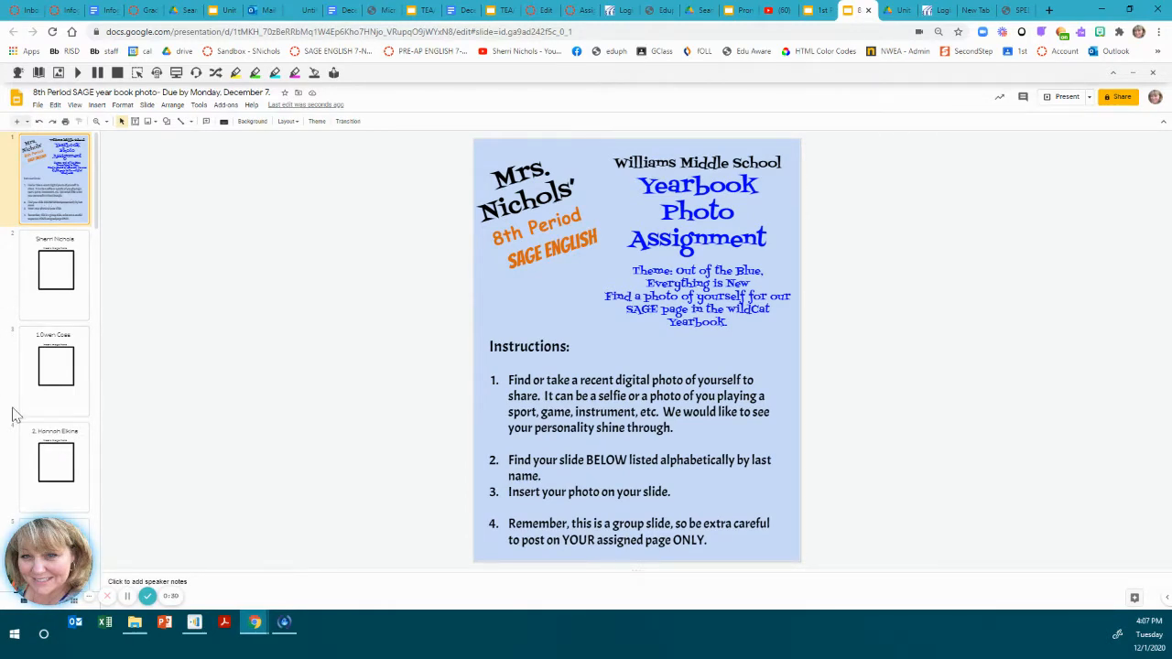
mouse_move(673, 371)
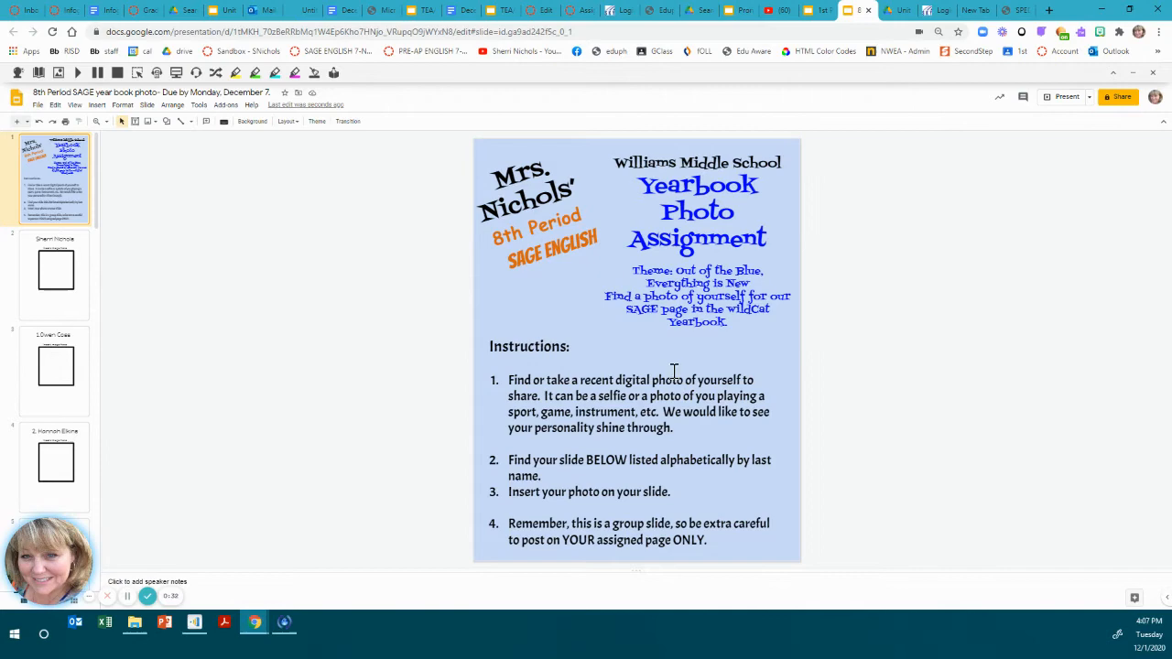
mouse_move(593, 389)
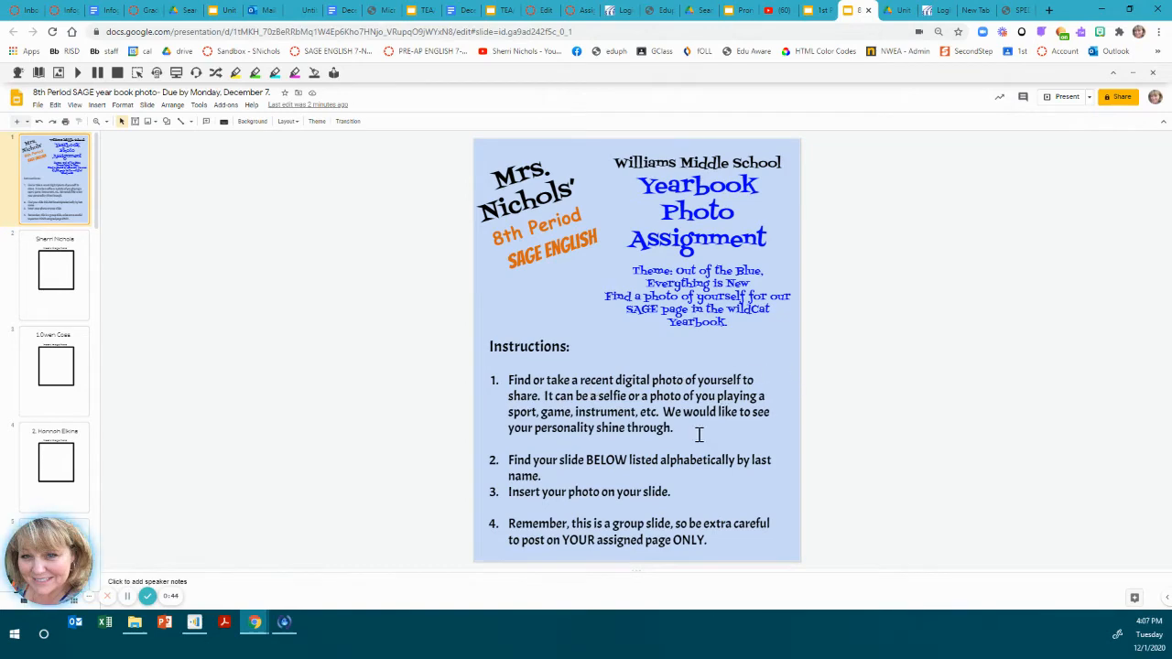
mouse_move(588, 413)
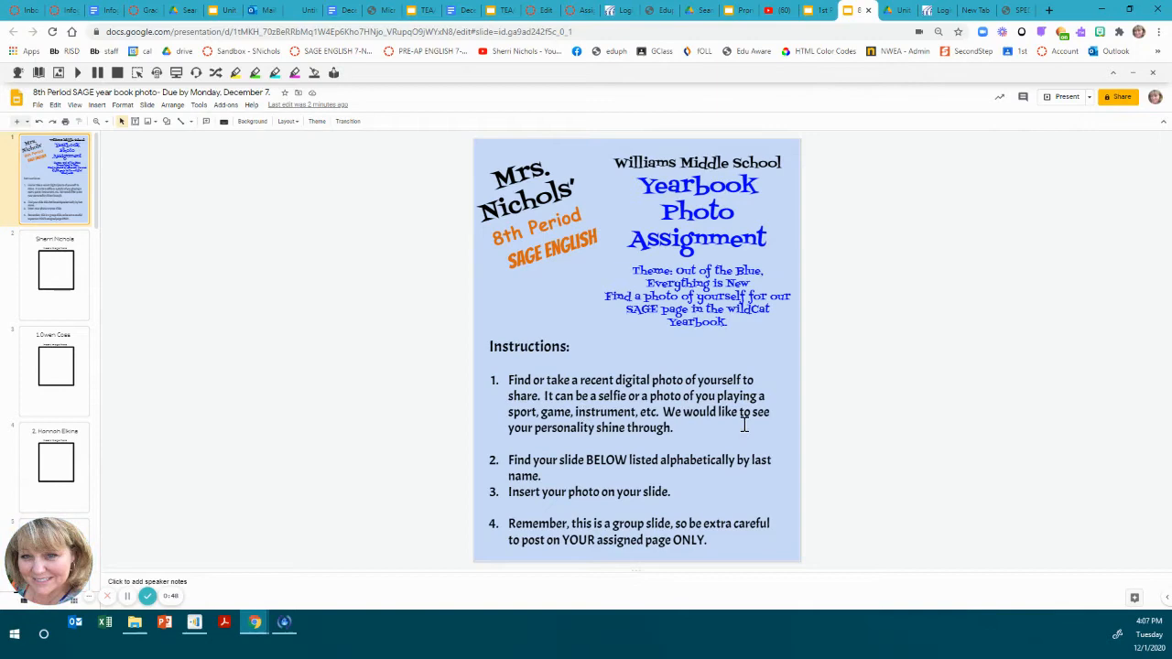
mouse_move(625, 417)
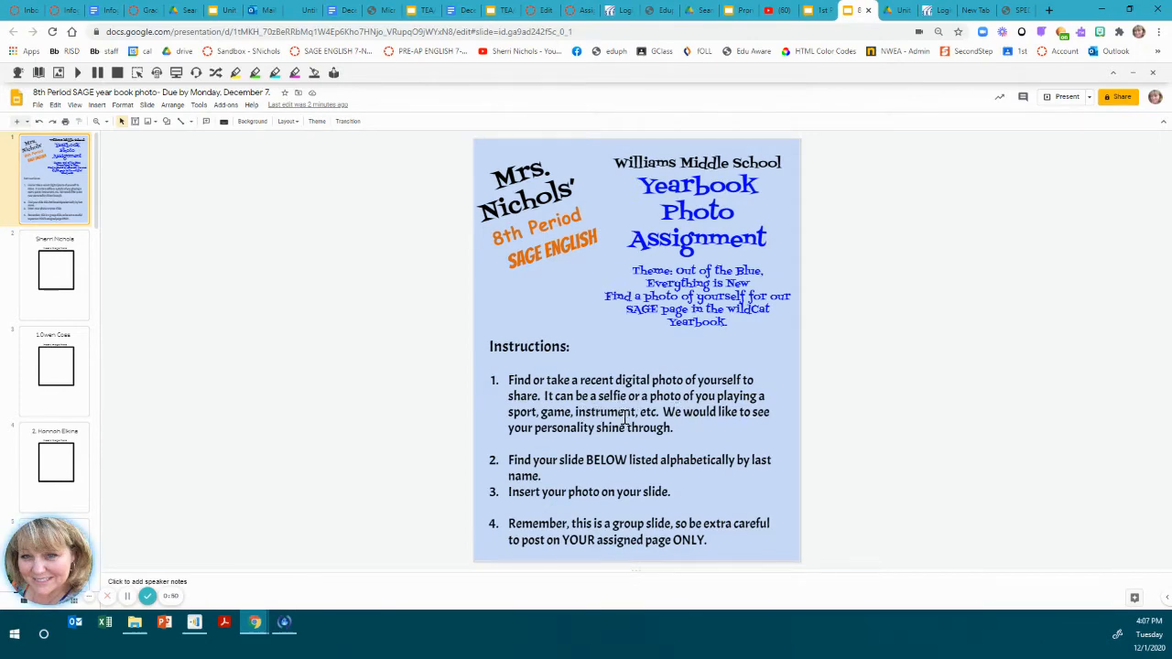
mouse_move(616, 467)
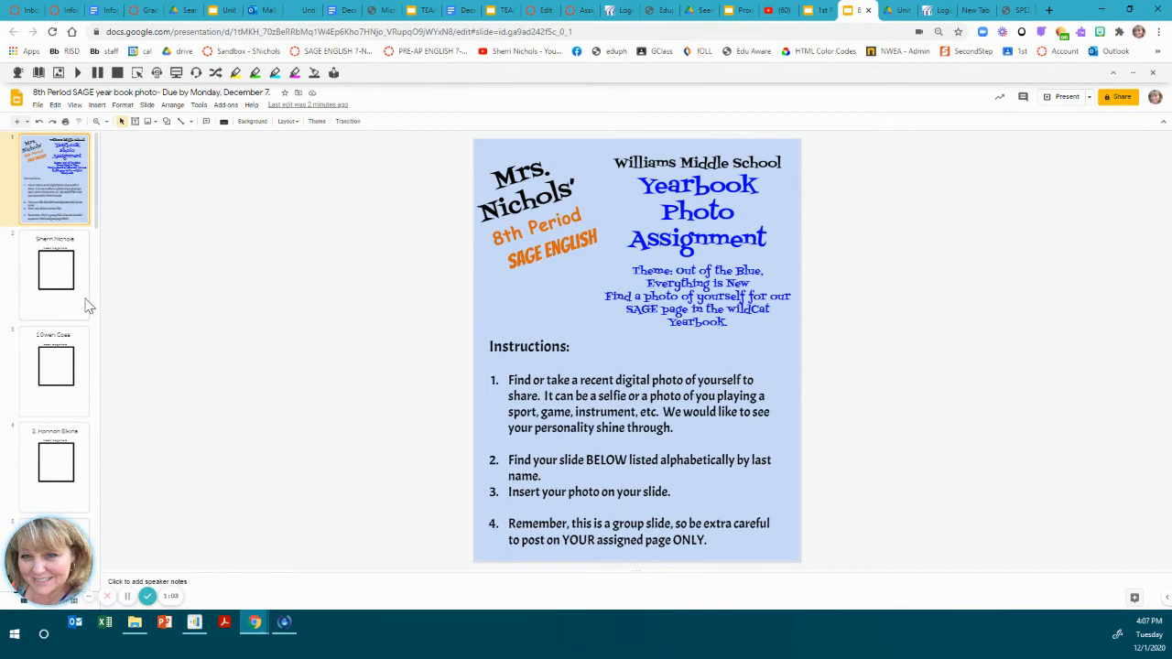
Page through slides 3 and 4, then return to slide 2's empty photo frame.
click(54, 275)
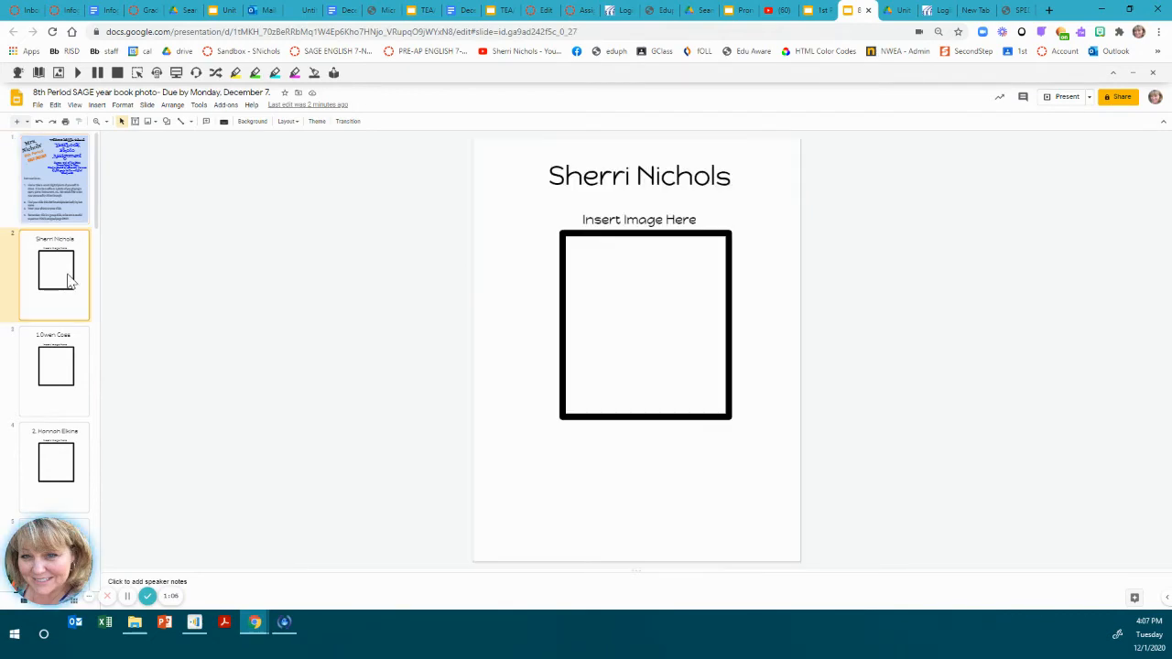
click(55, 370)
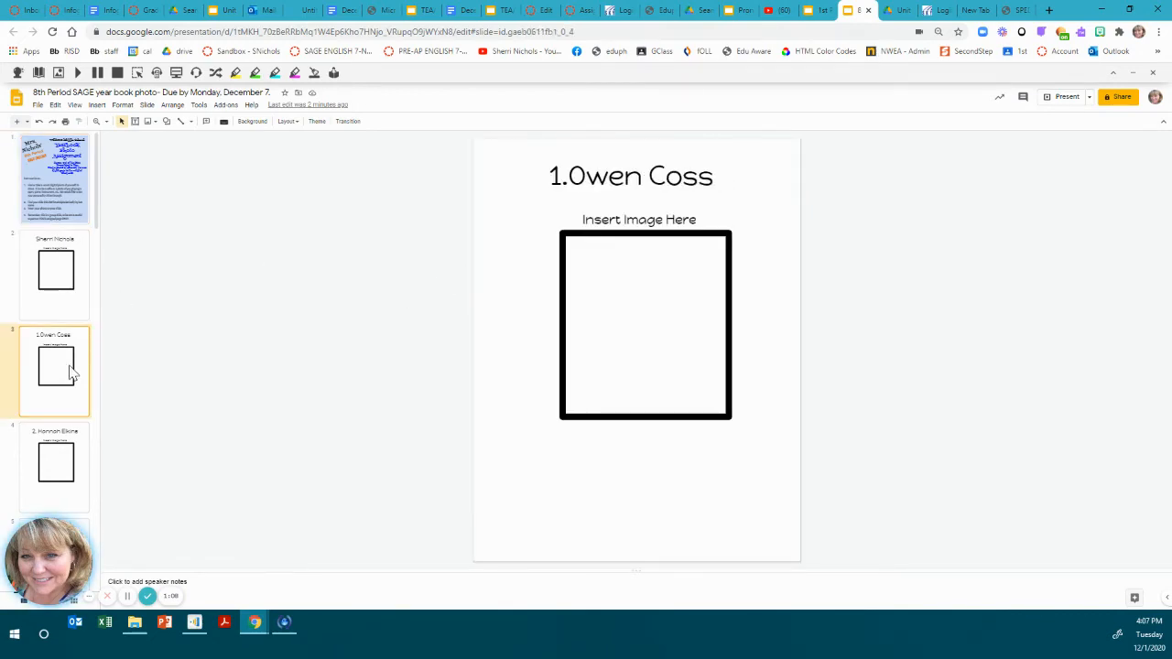
click(54, 464)
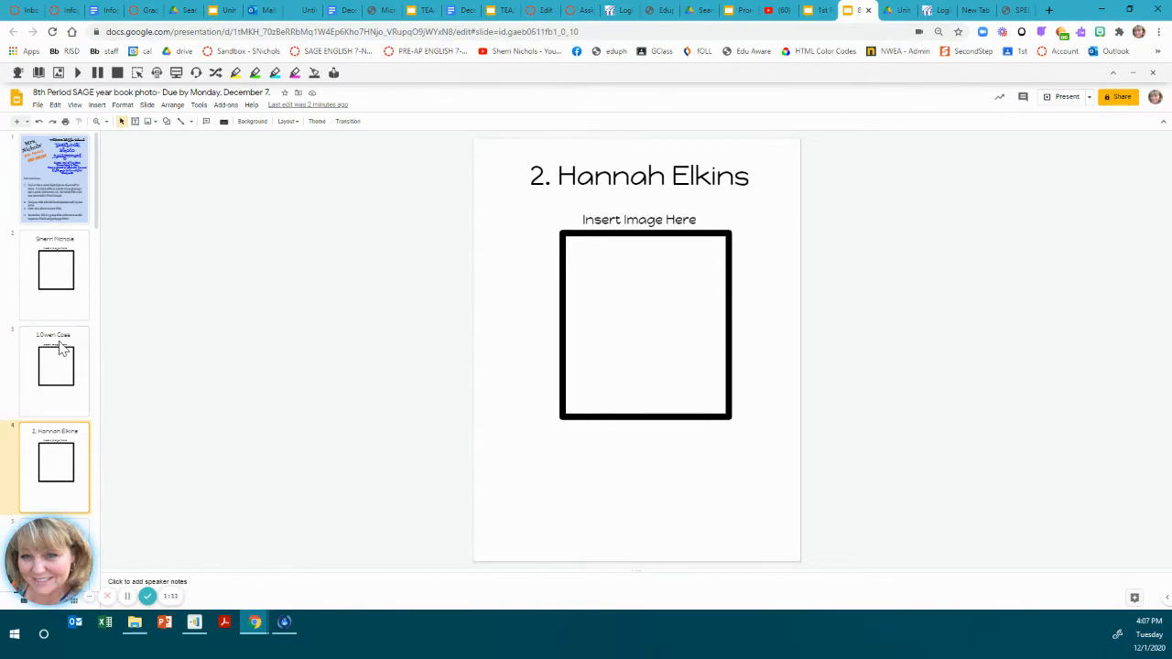
click(54, 274)
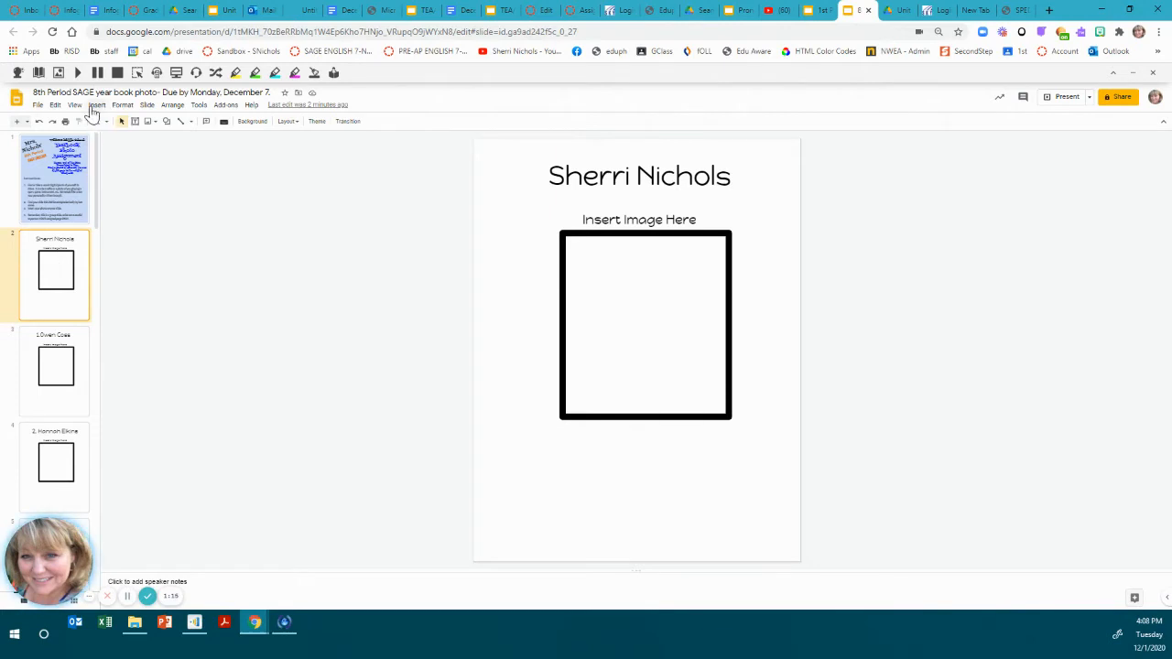
Start an image upload from the computer via the Insert menu.
click(97, 105)
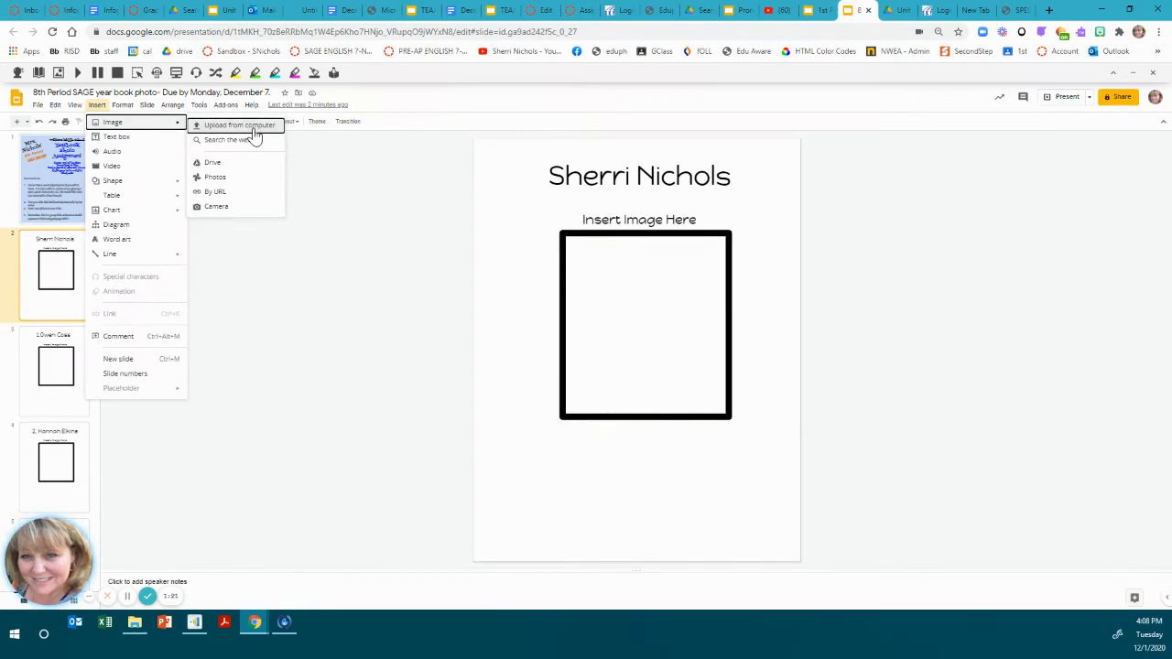
click(239, 124)
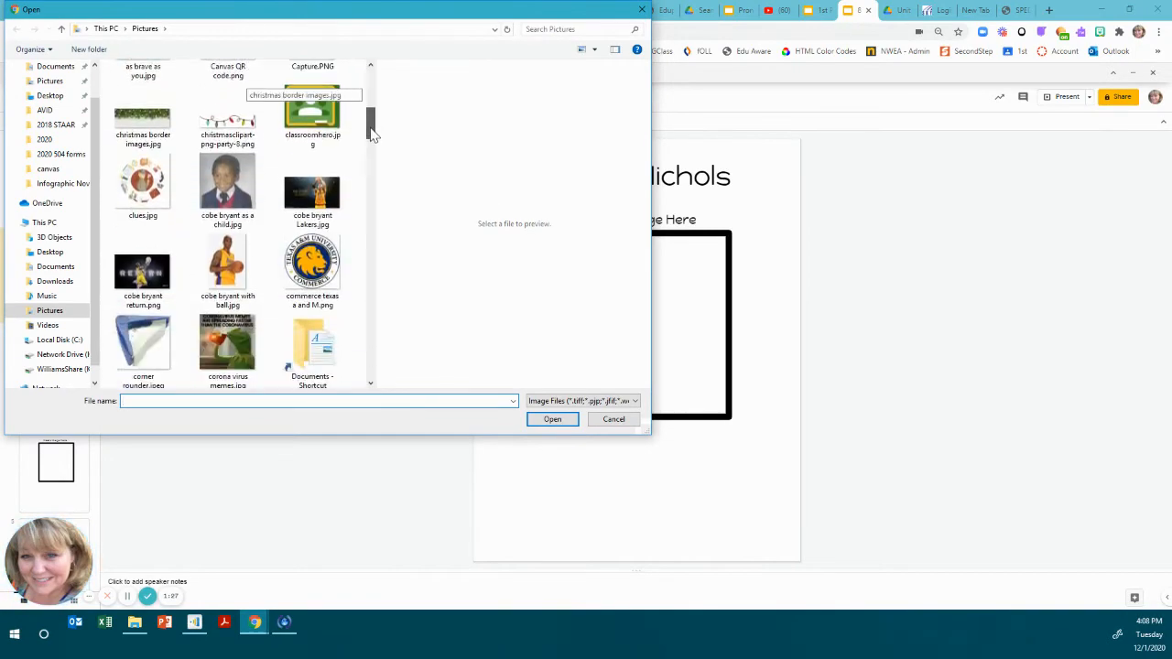
Upload the wicker-chair portrait from Pictures onto slide 2.
scroll(down, 3)
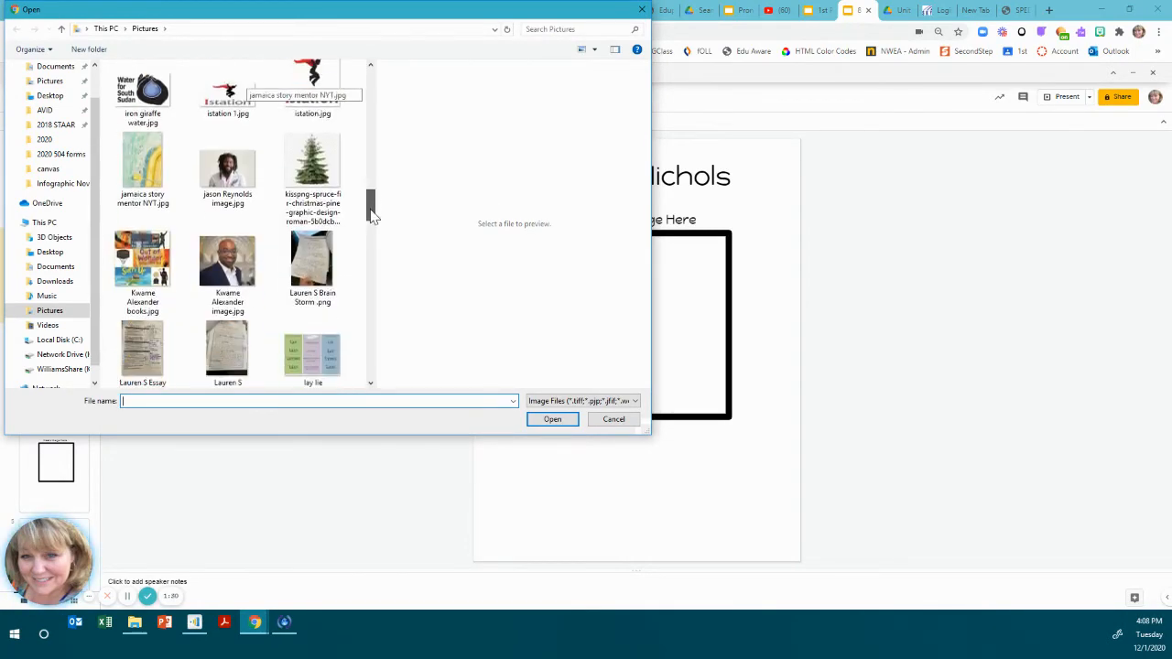
scroll(down, 3)
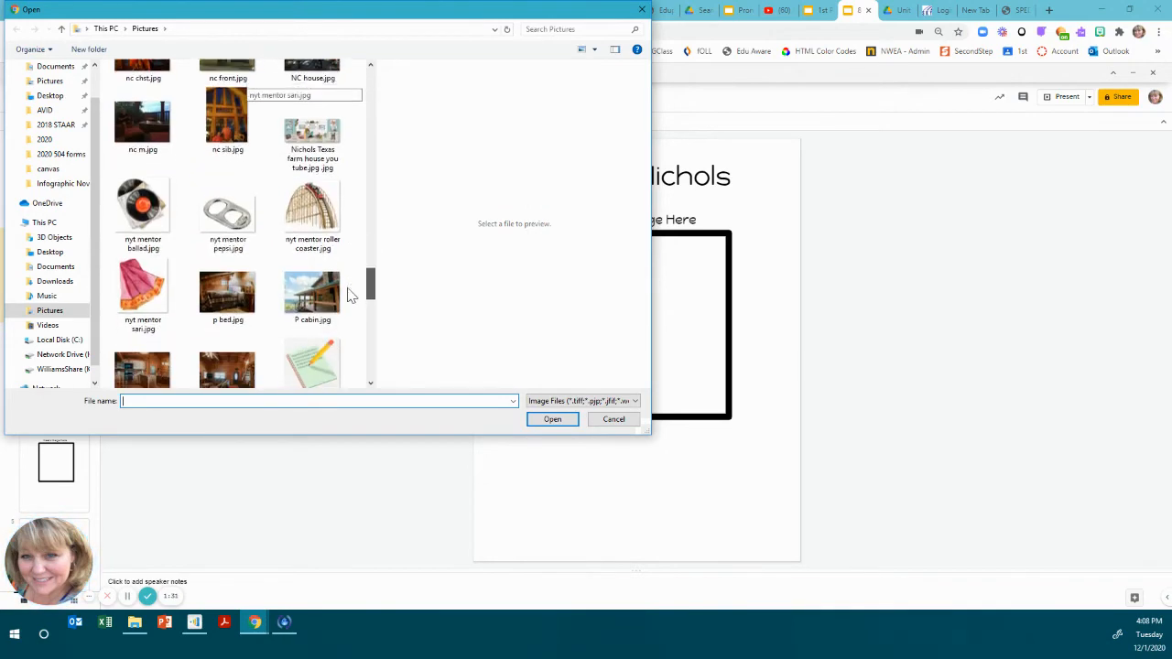
scroll(down, 3)
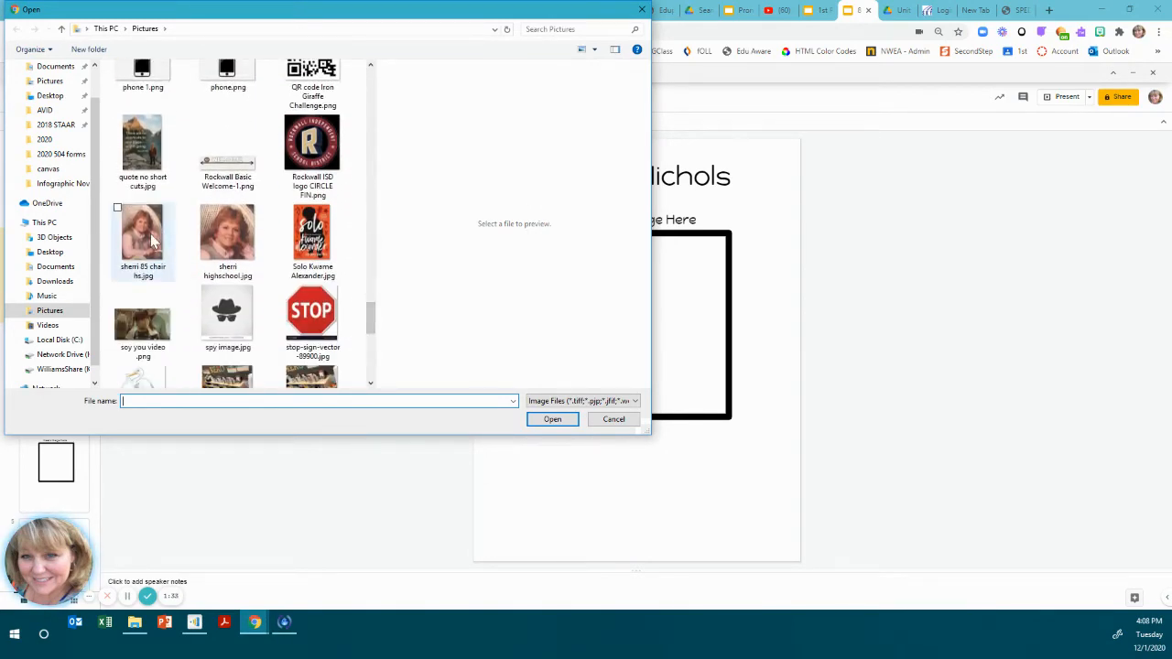
click(142, 234)
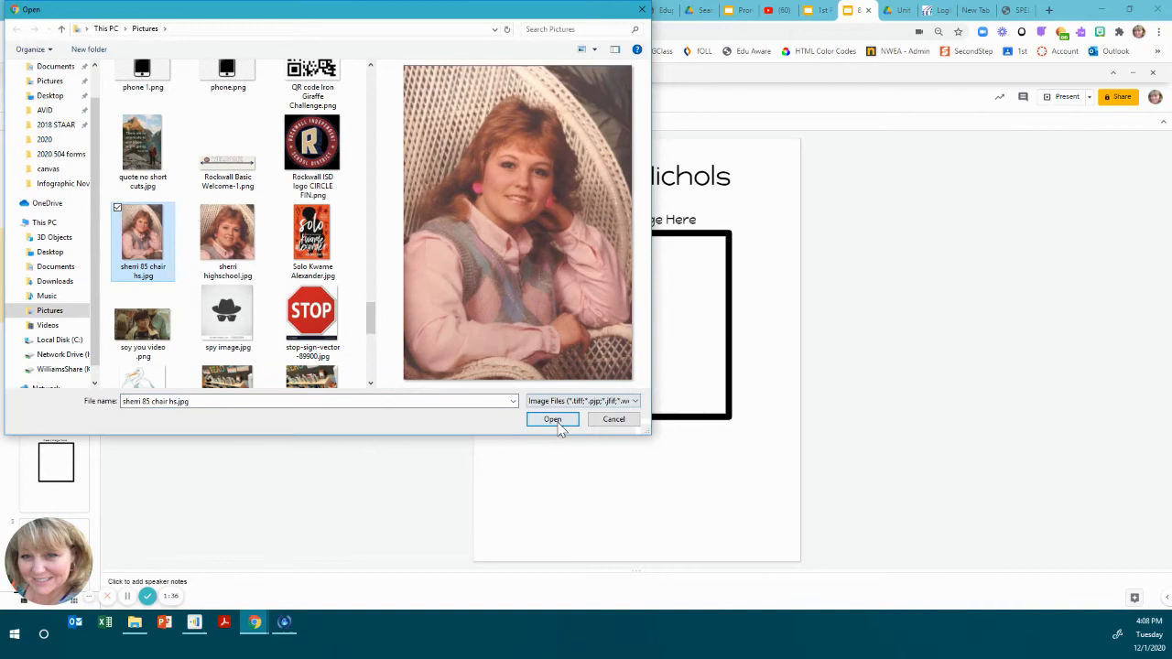
click(552, 418)
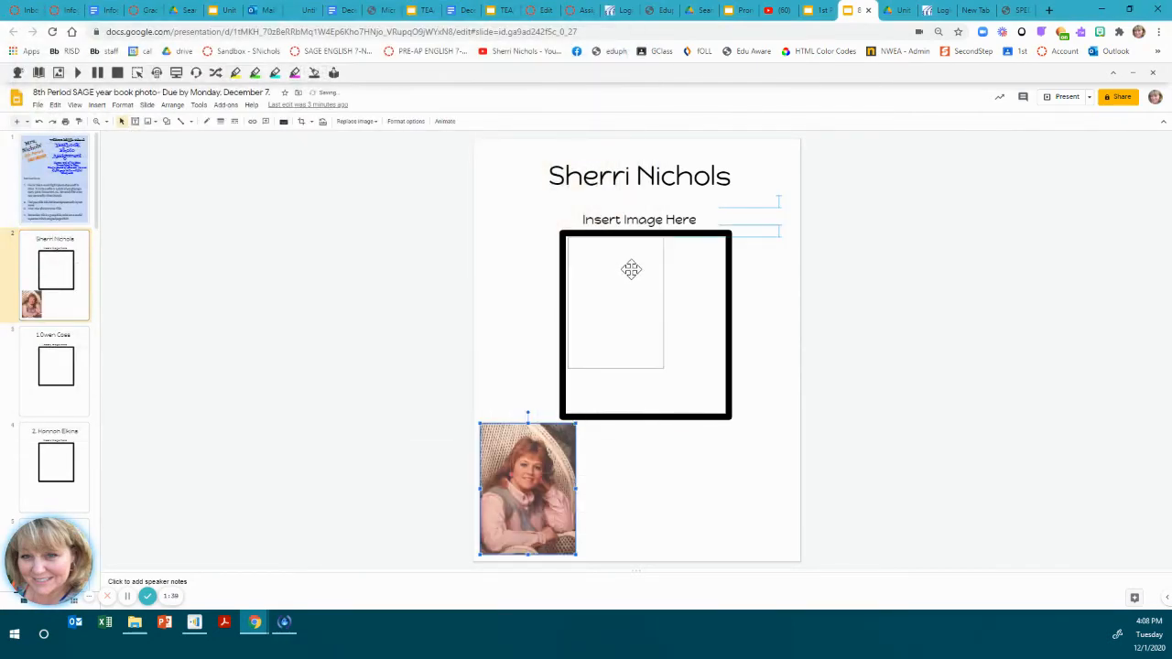
Move the portrait into the black frame and return to the instructions slide.
drag(528, 487, 615, 302)
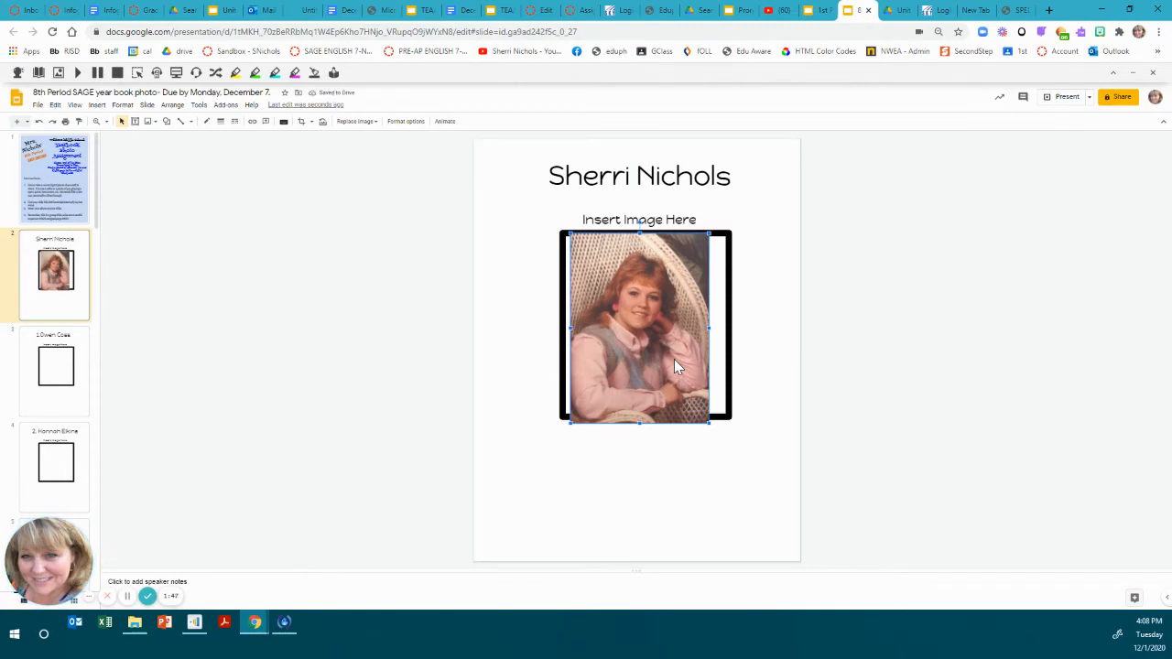
mouse_move(738, 282)
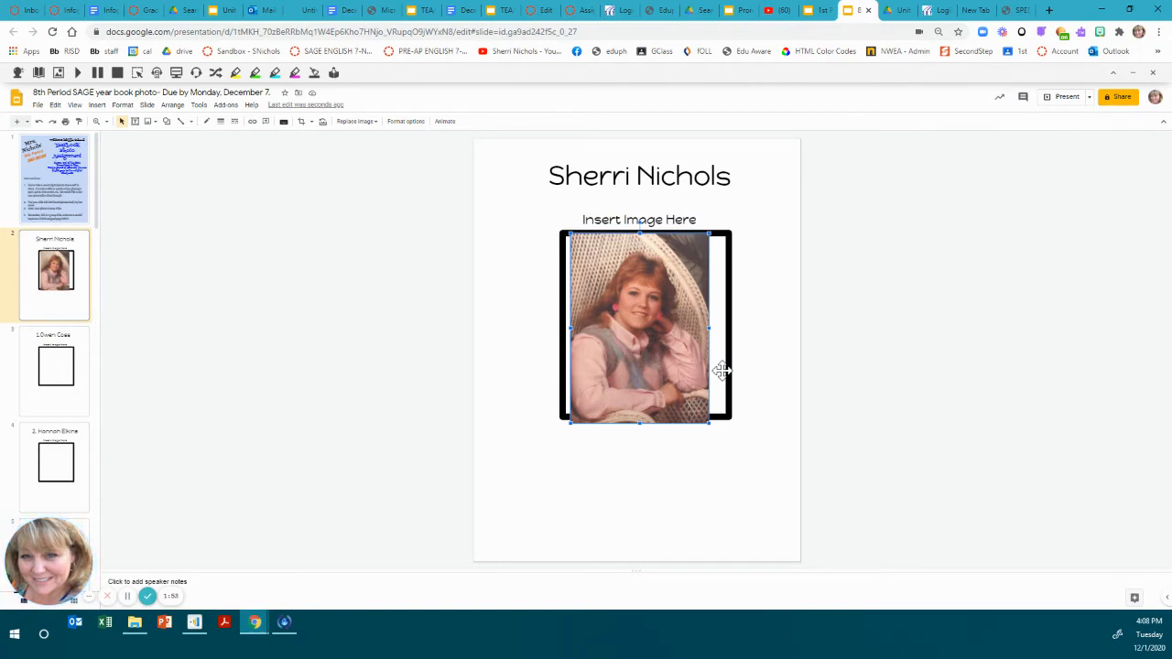
mouse_move(663, 295)
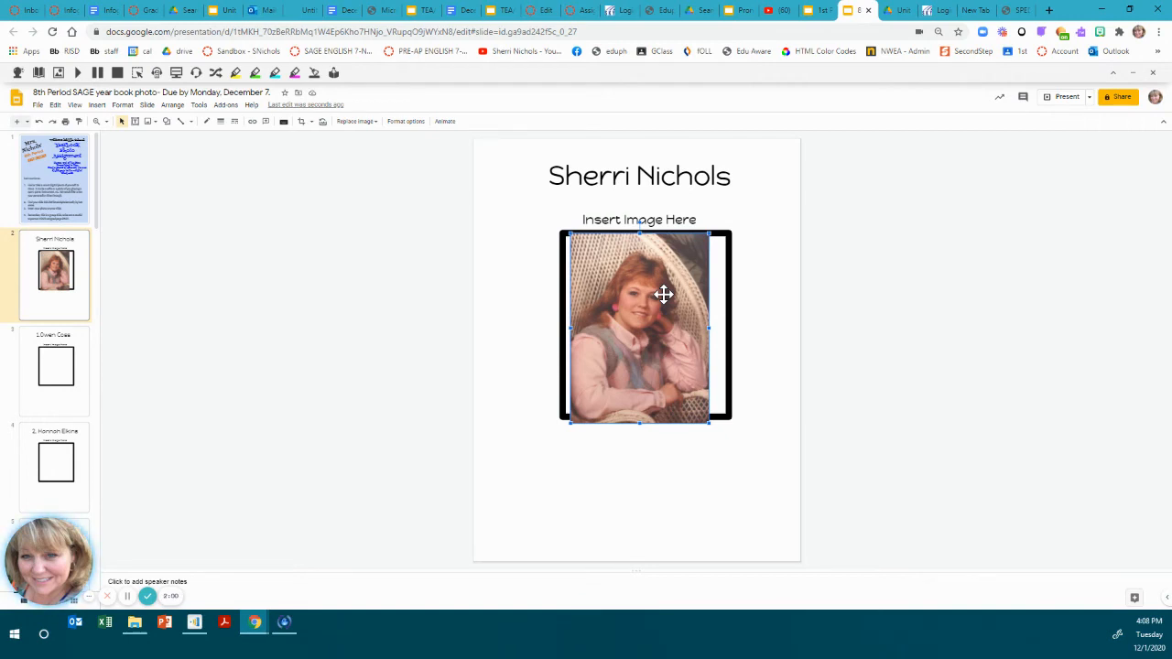
mouse_move(101, 289)
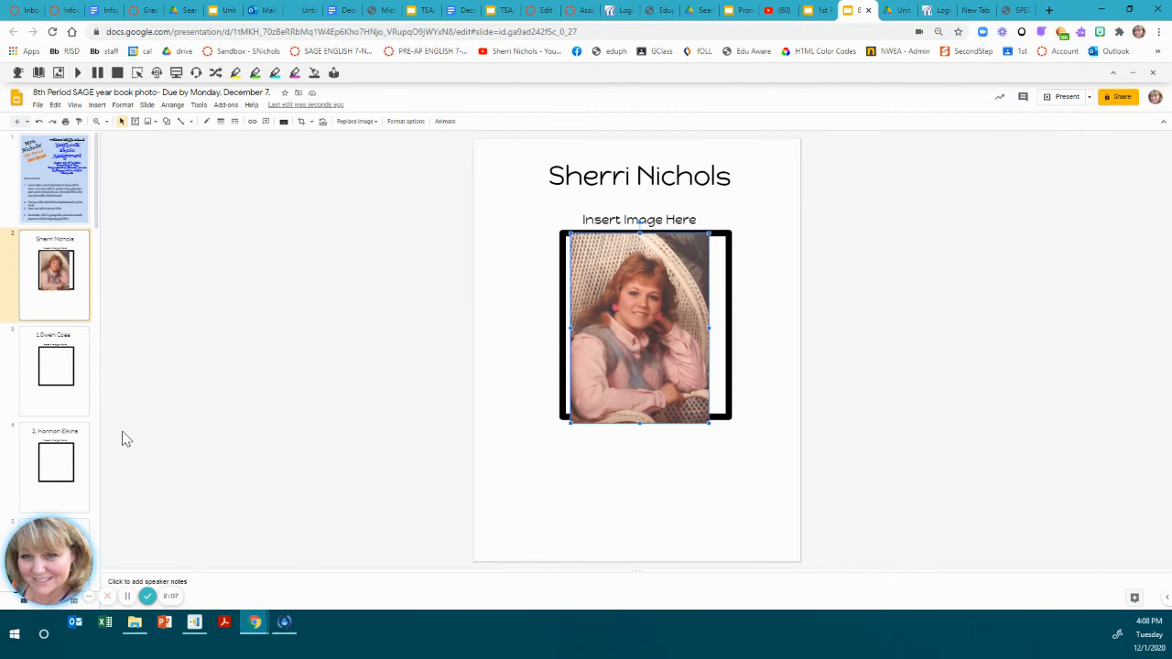
click(53, 179)
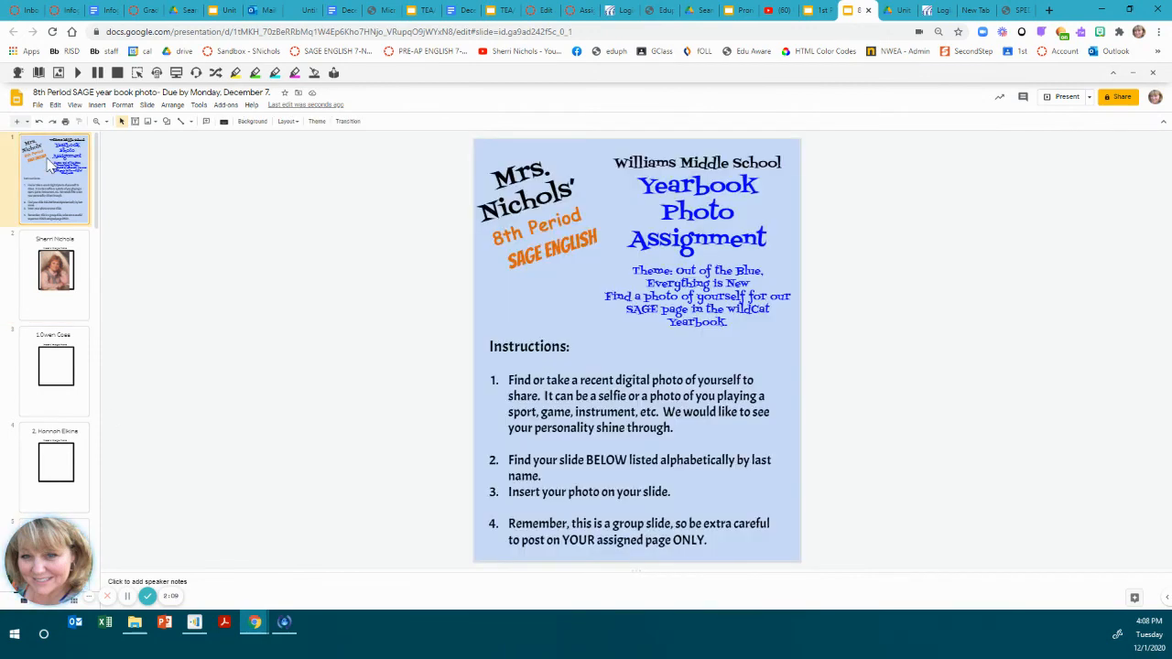
mouse_move(457, 281)
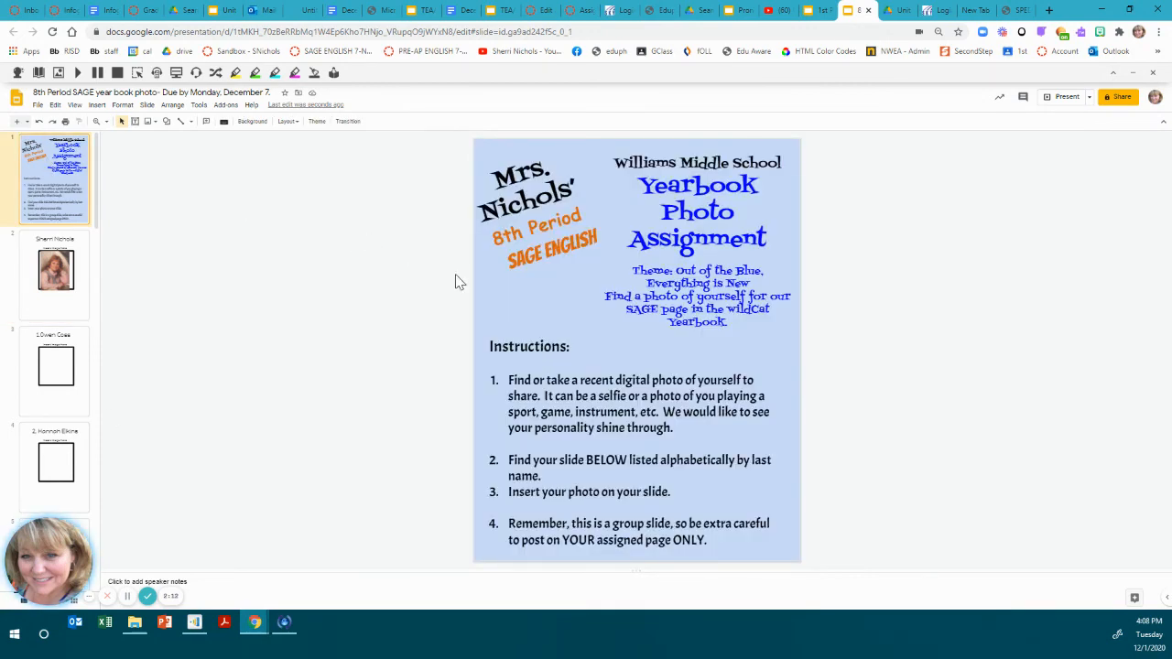